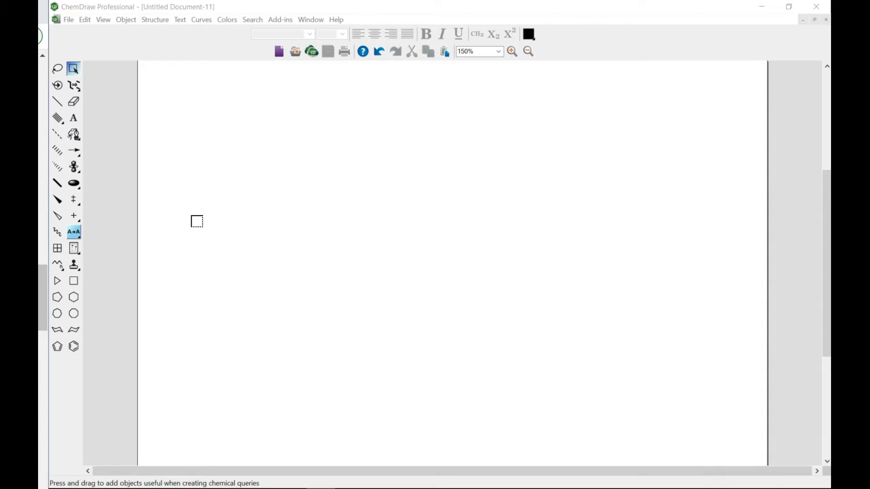
mouse_move(248, 145)
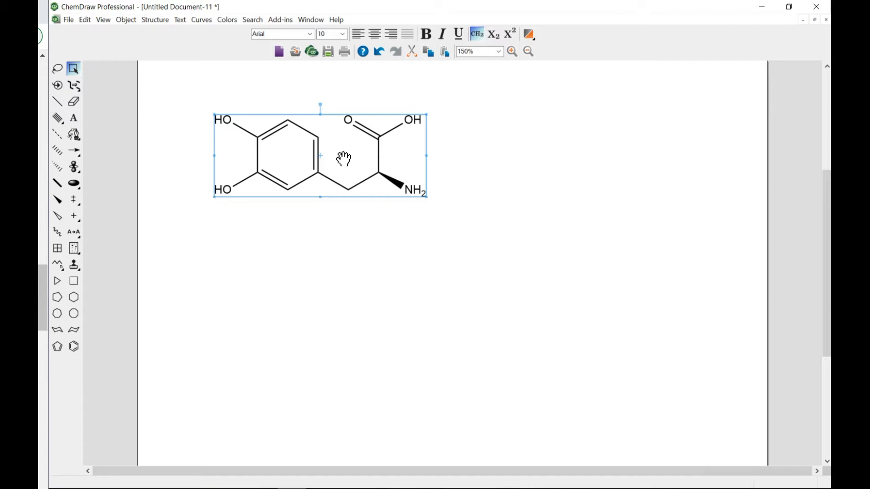
mouse_move(225, 265)
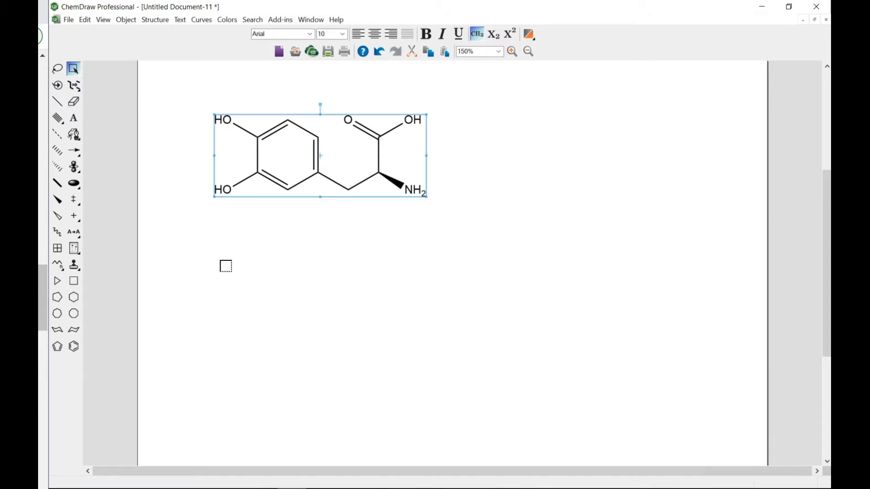
mouse_move(331, 229)
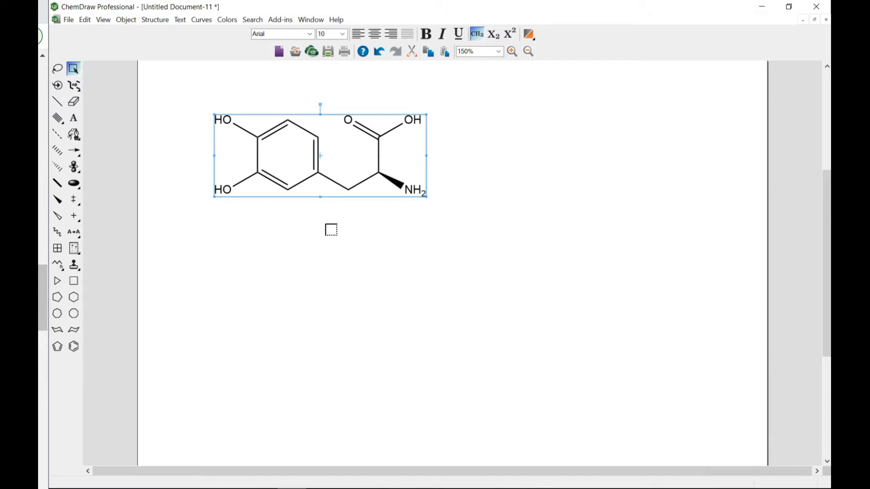
- Browse the File and Edit menus looking for the Preferences command
click(68, 19)
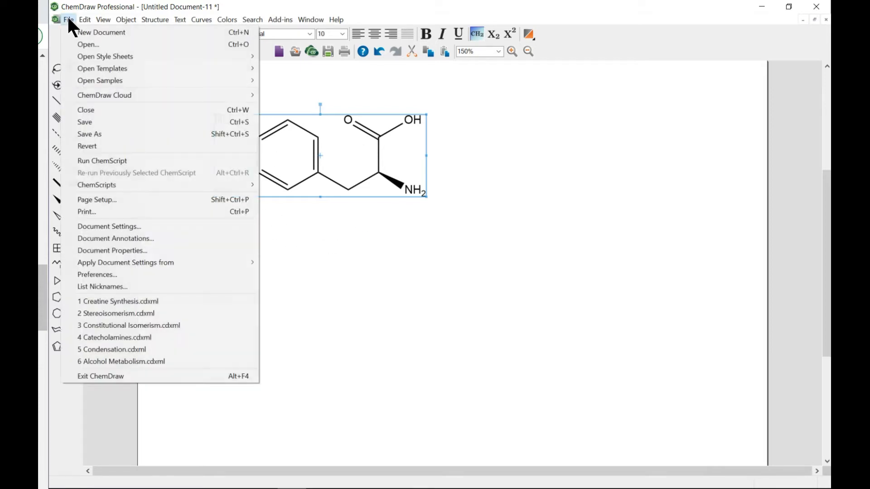
click(84, 19)
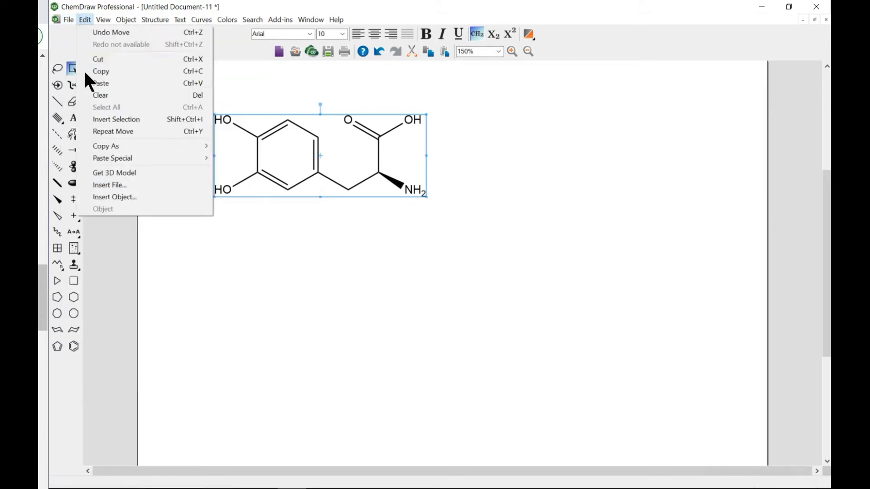
click(68, 19)
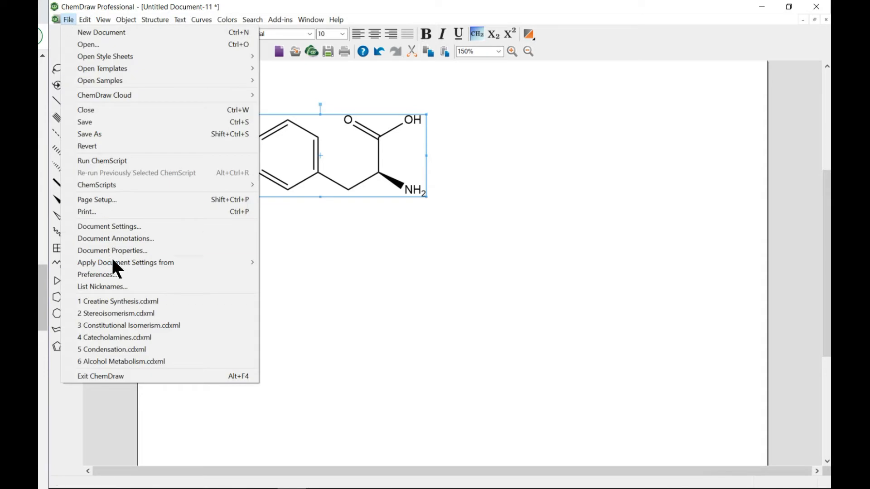
- Review the ChemNMR preferences, keeping DMSO as 1H-NMR solvent at 300 MHz
click(97, 274)
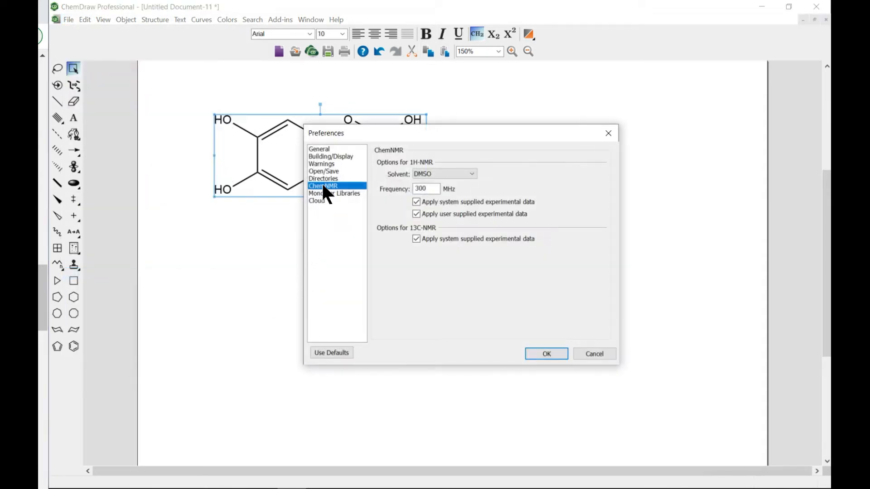
mouse_move(374, 185)
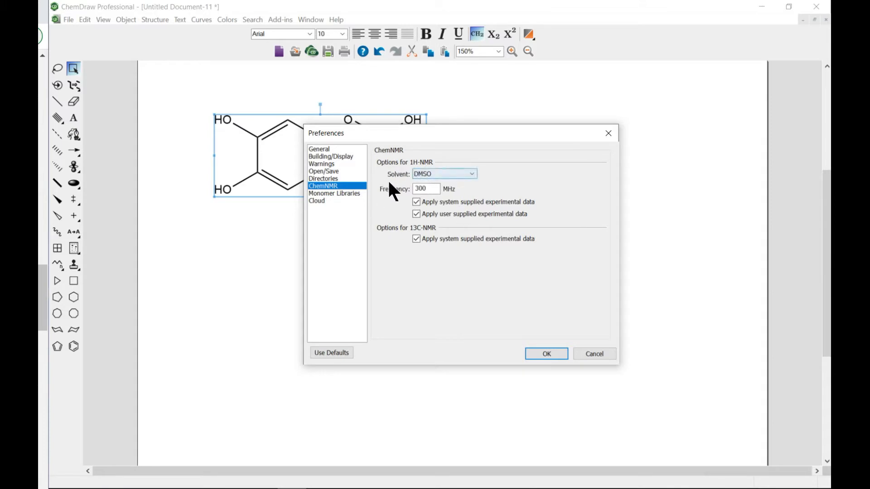
mouse_move(455, 191)
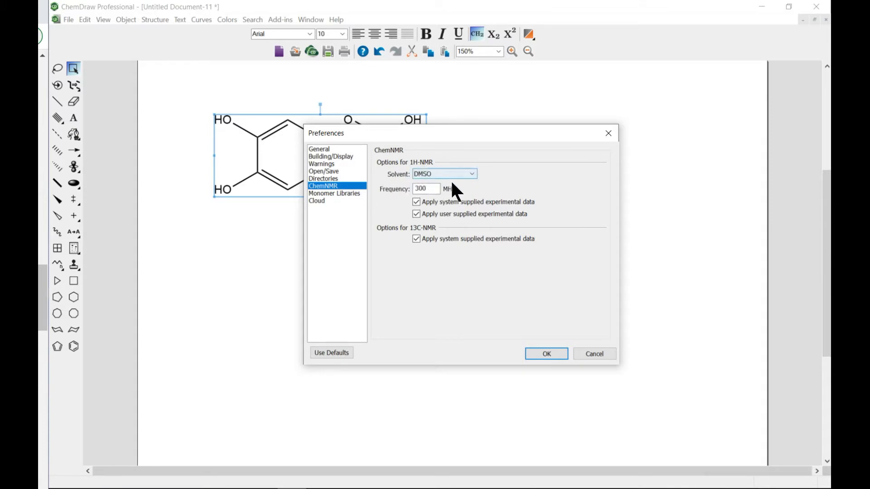
mouse_move(485, 194)
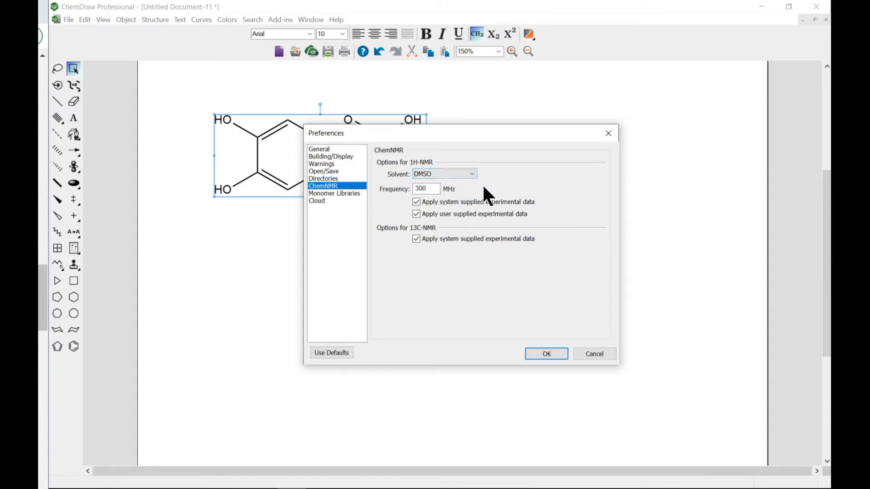
mouse_move(469, 191)
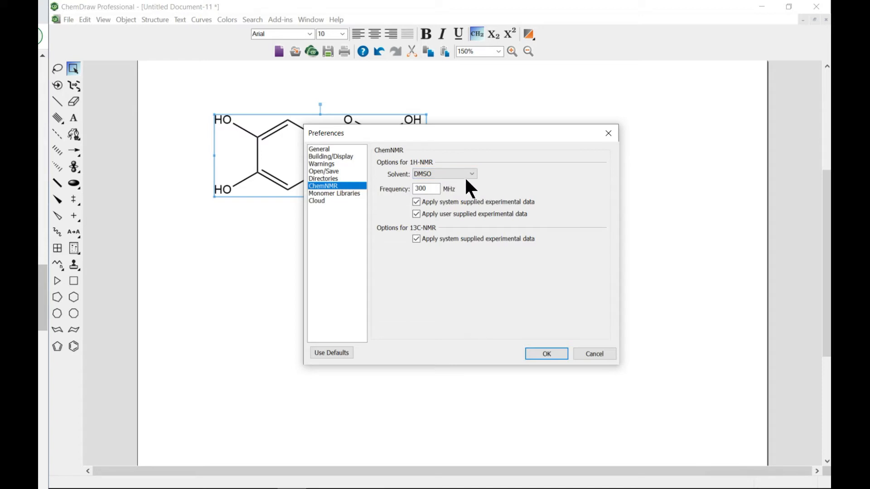
mouse_move(485, 185)
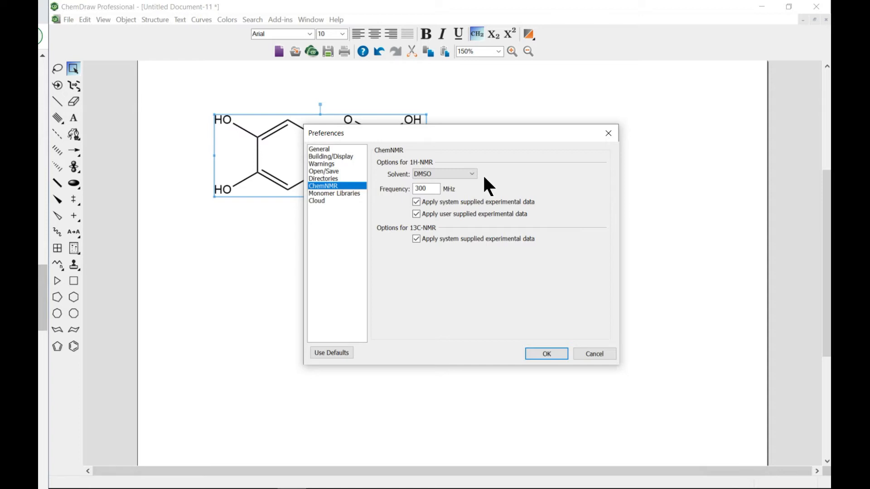
mouse_move(478, 179)
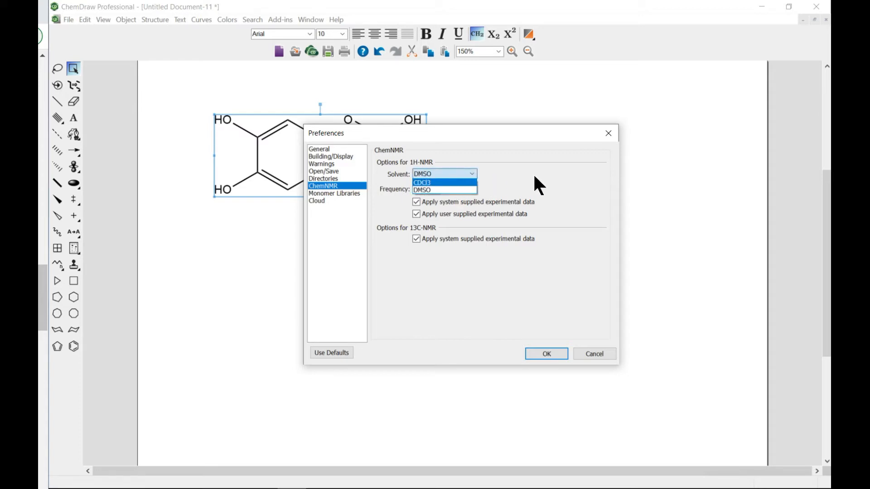
click(421, 189)
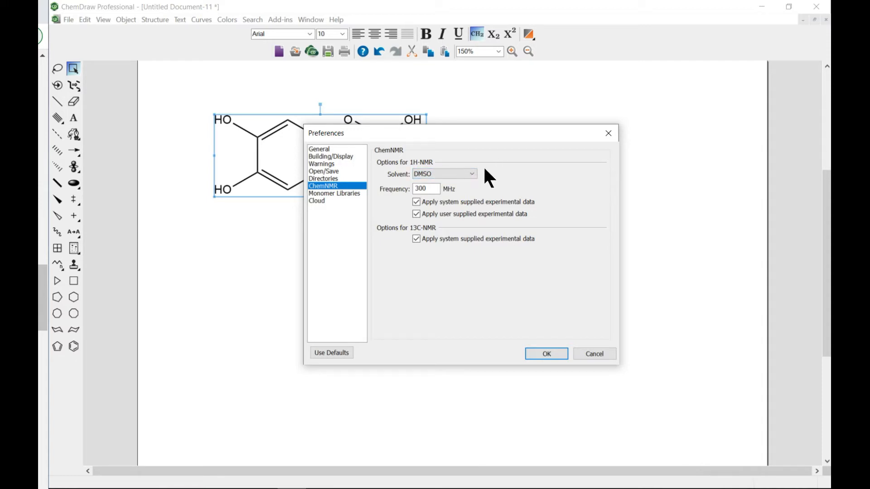
mouse_move(510, 172)
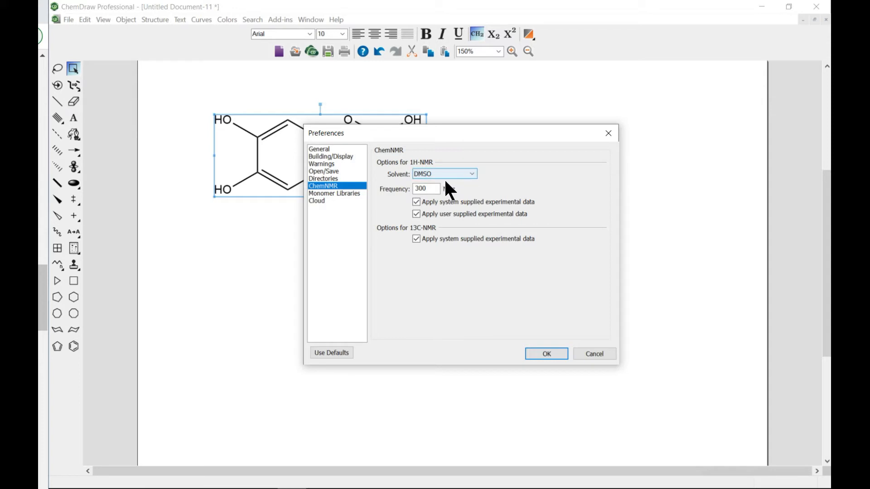
click(425, 188)
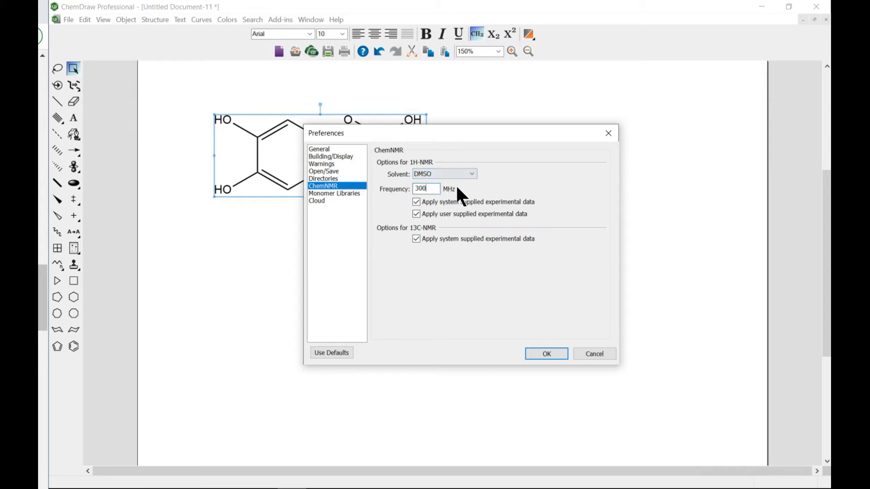
mouse_move(433, 235)
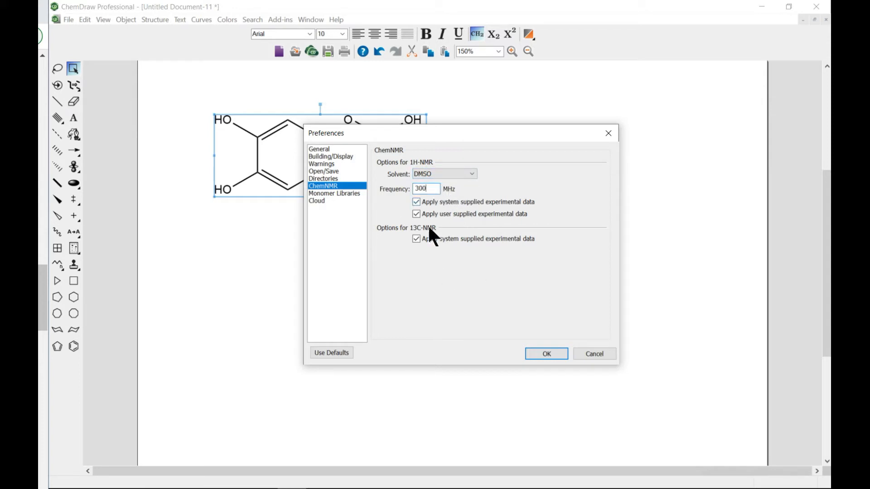
mouse_move(486, 261)
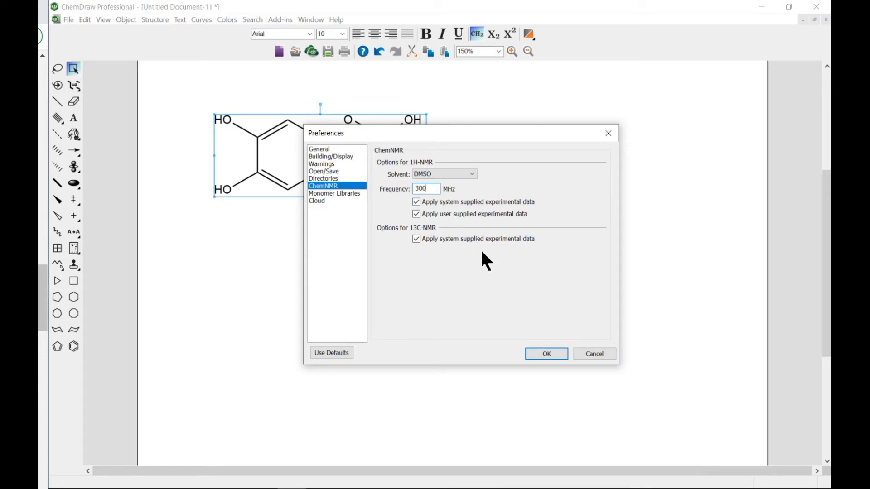
mouse_move(481, 261)
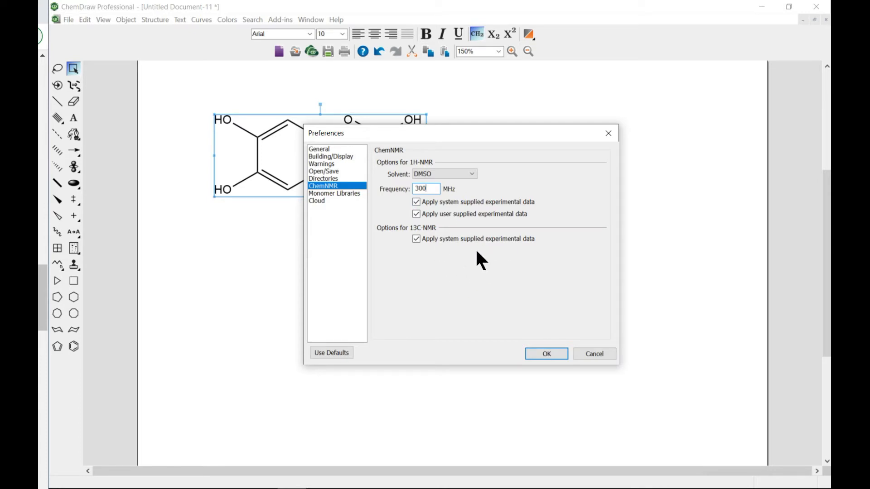
mouse_move(581, 144)
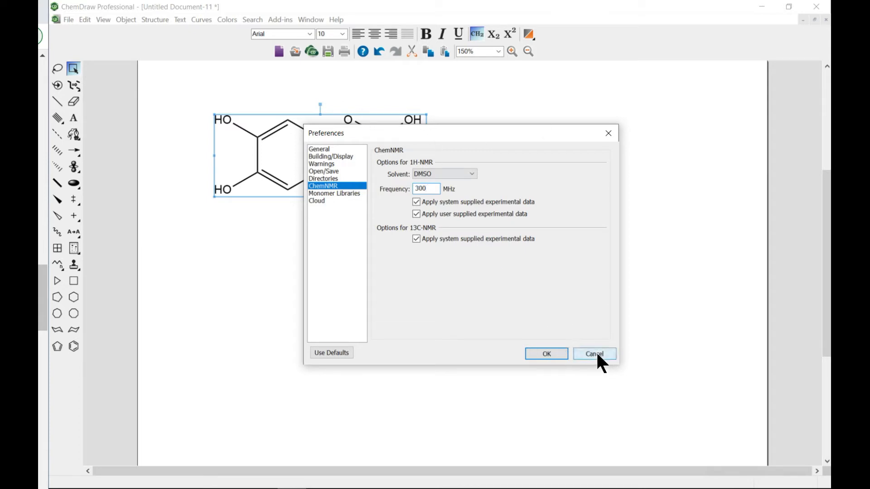
- Close the preferences dialog without applying changes, leaving L-DOPA on the canvas
click(593, 354)
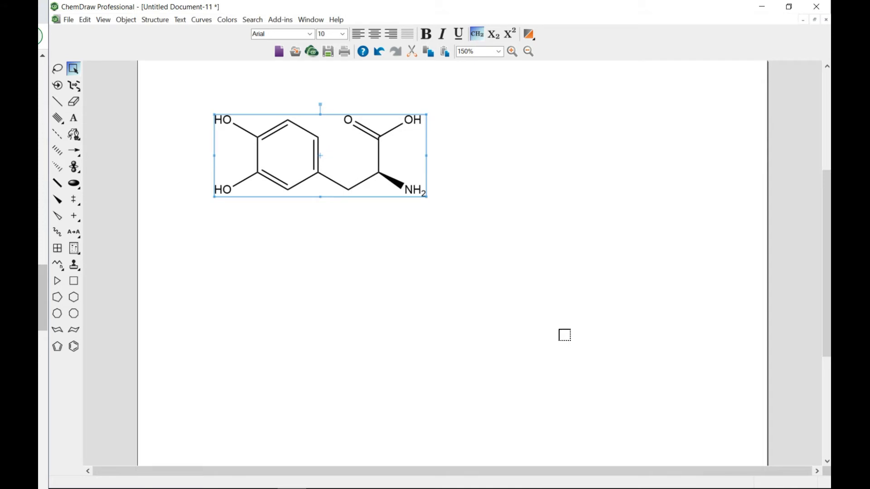
mouse_move(384, 192)
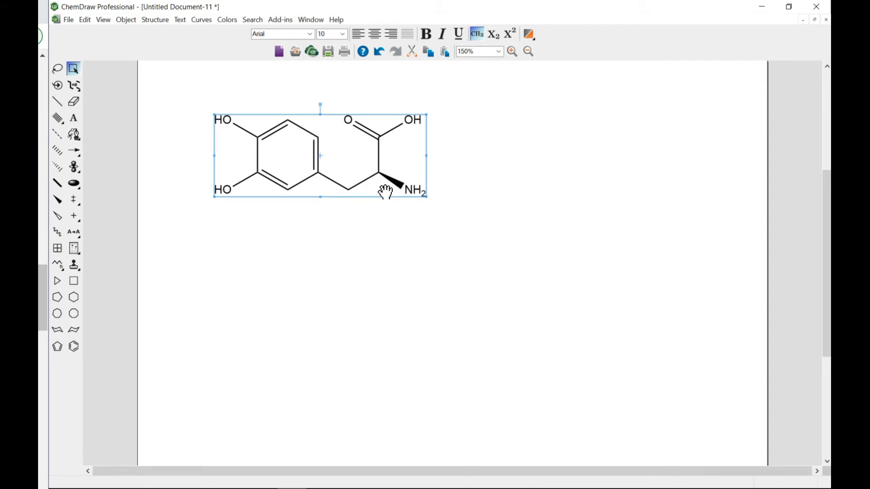
mouse_move(217, 158)
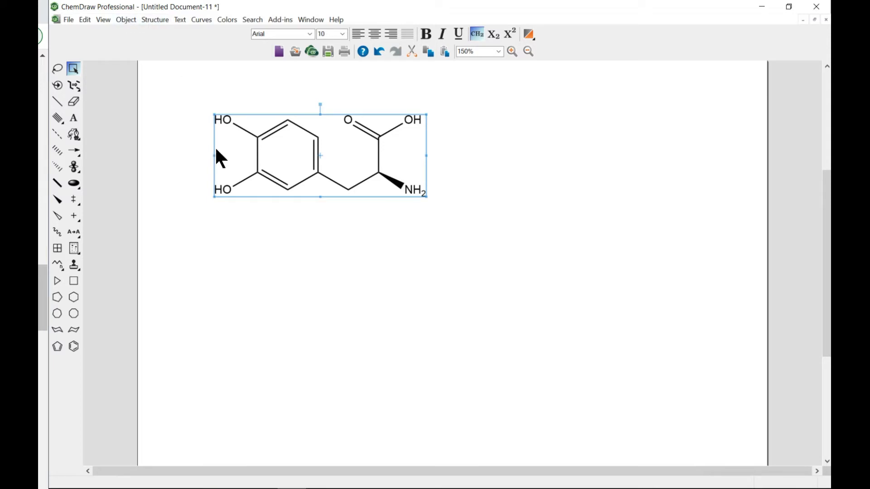
mouse_move(313, 122)
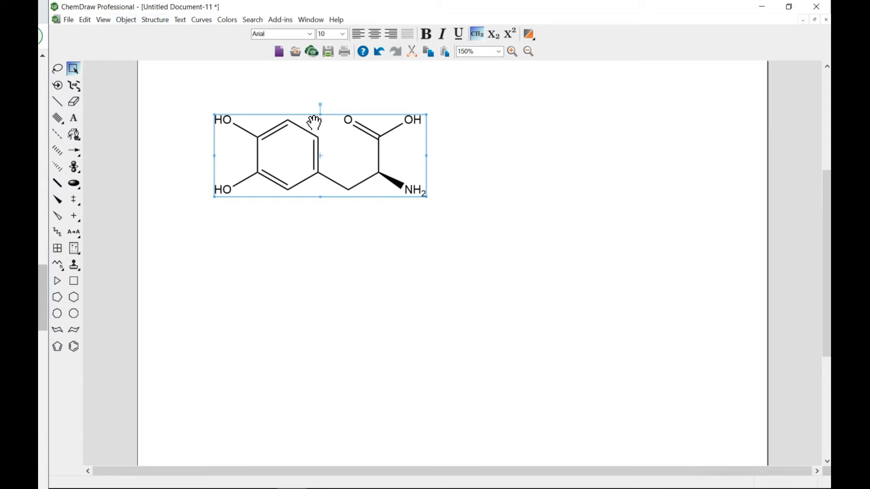
mouse_move(155, 19)
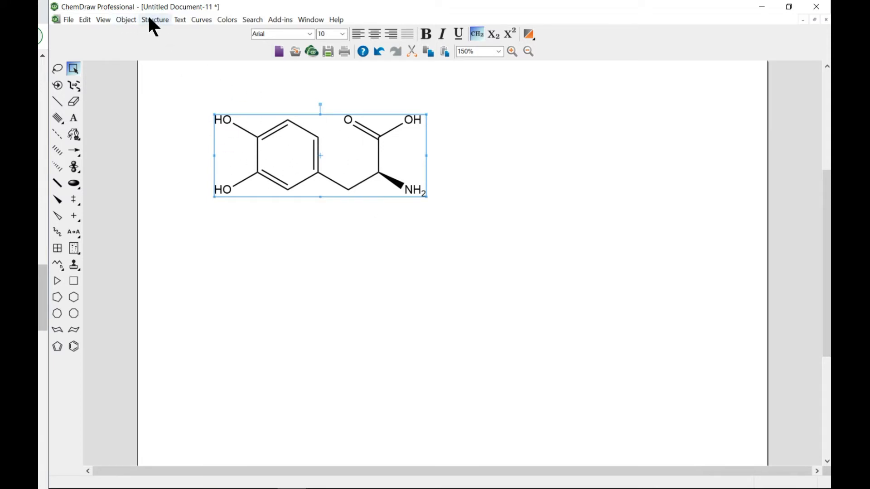
- Run Predict 1H-NMR Shifts on the L-DOPA structure from the Structure menu
click(155, 19)
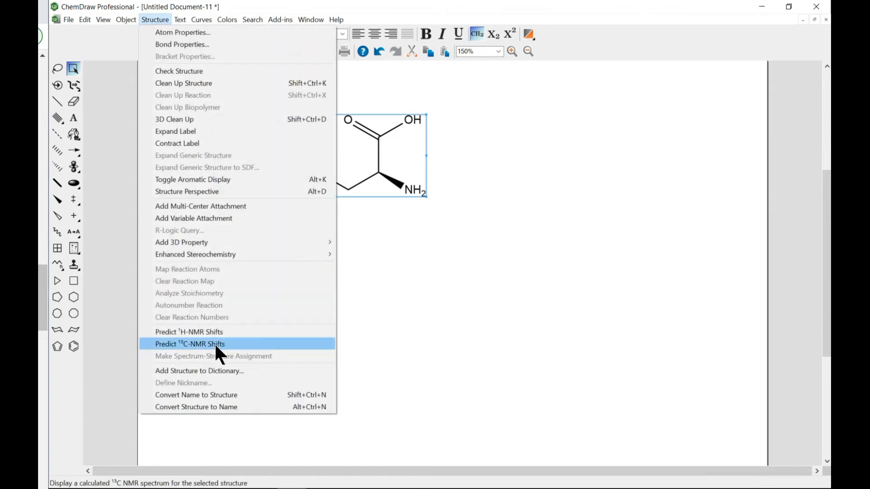
mouse_move(188, 331)
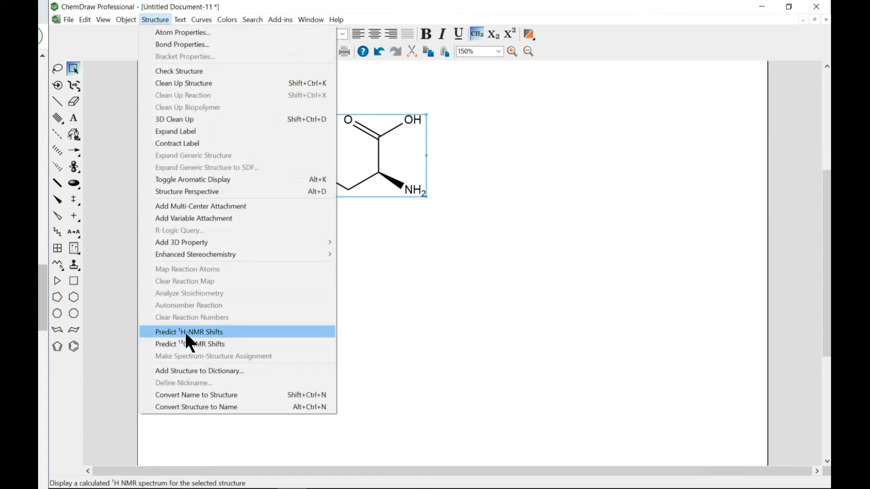
mouse_move(189, 343)
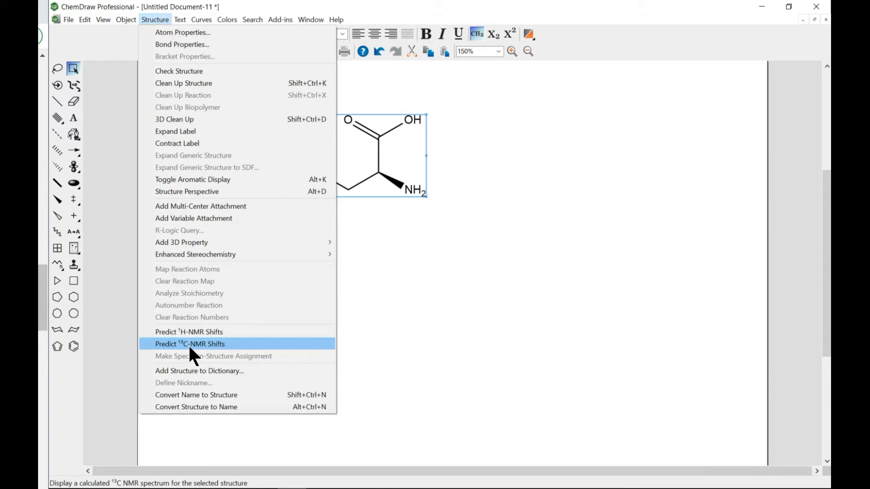
mouse_move(206, 347)
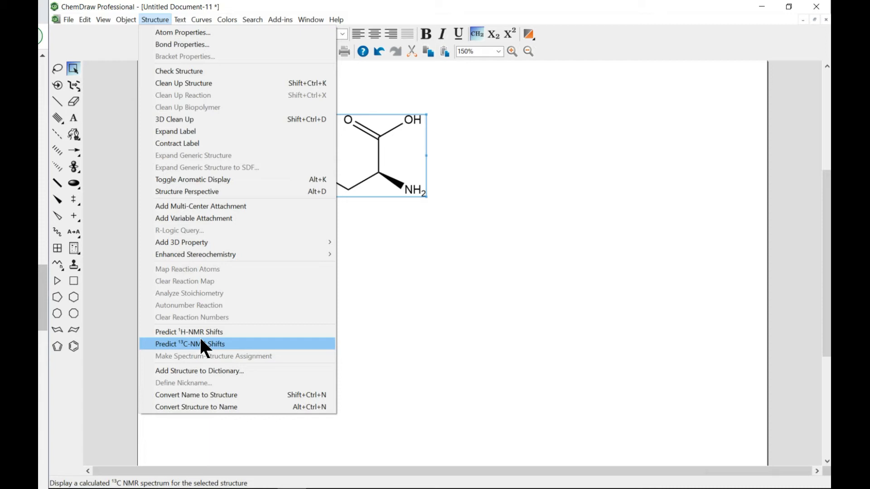
mouse_move(188, 331)
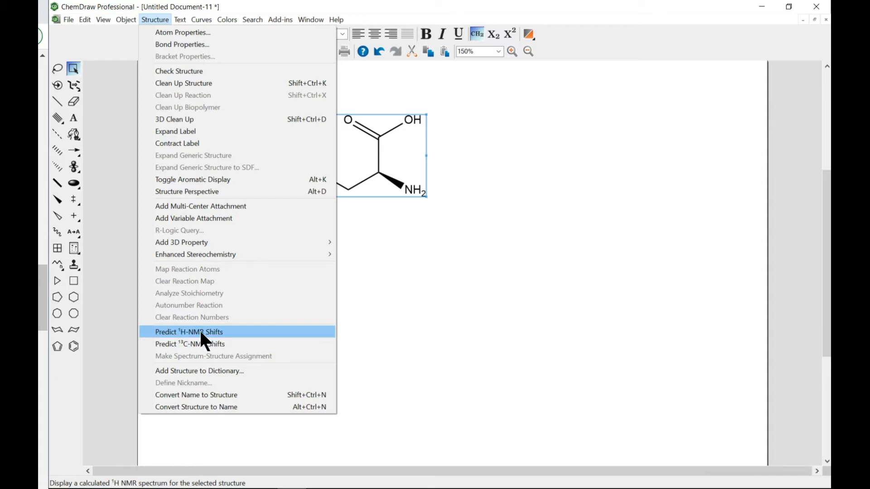
click(188, 332)
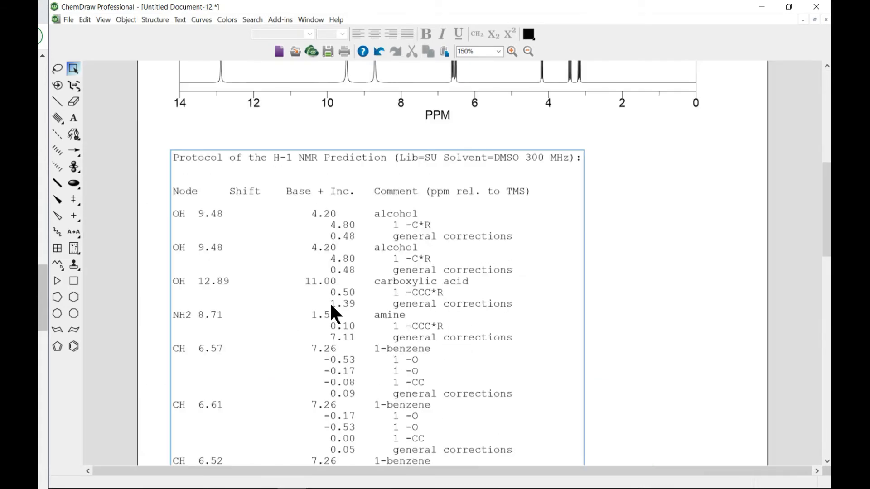
- Zoom out and inspect the ChemNMR 1H Estimation title and the benzene ring bonds
click(527, 51)
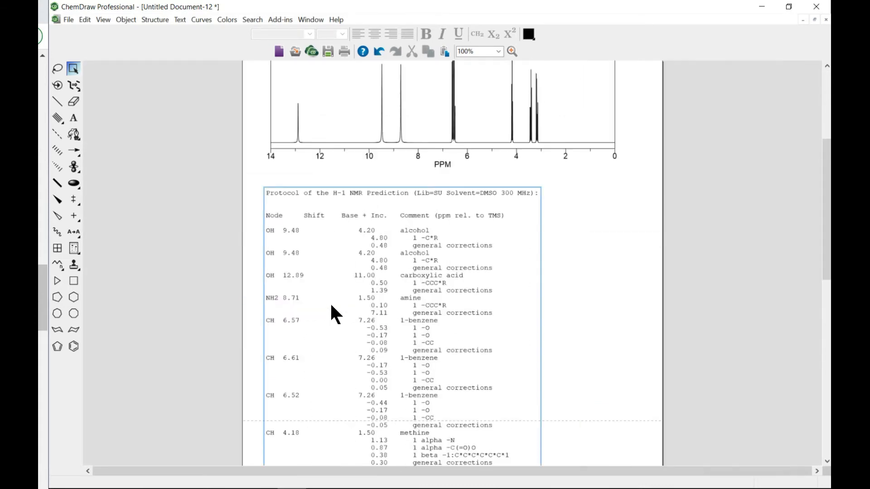
scroll(up, 3)
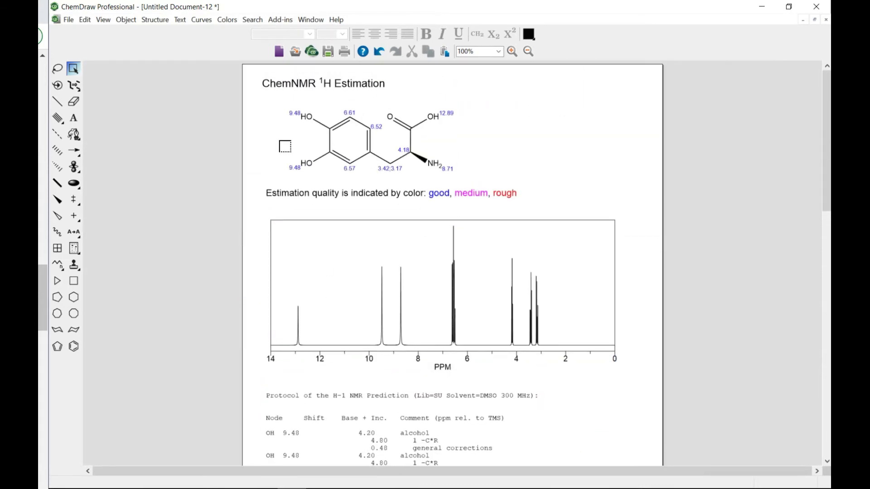
click(324, 84)
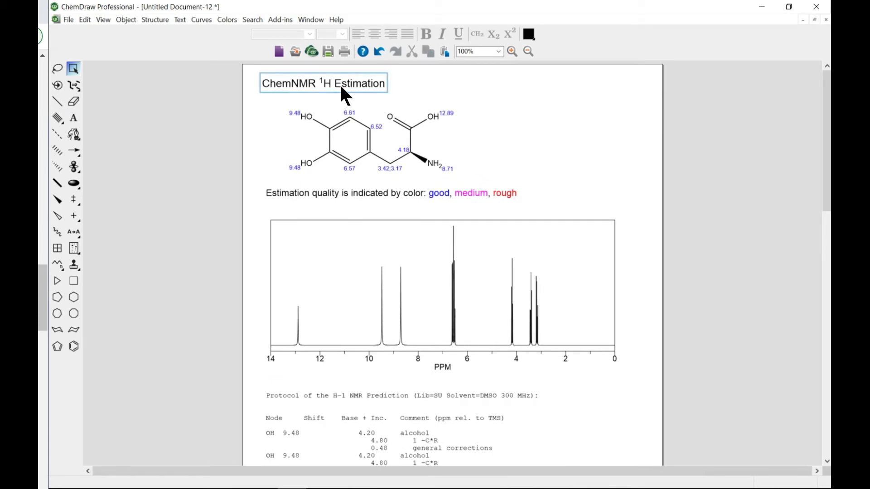
mouse_move(358, 97)
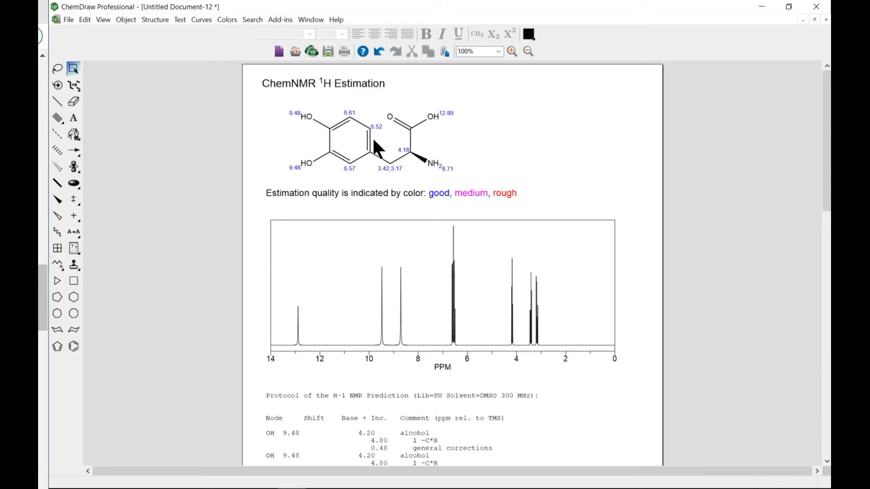
click(293, 167)
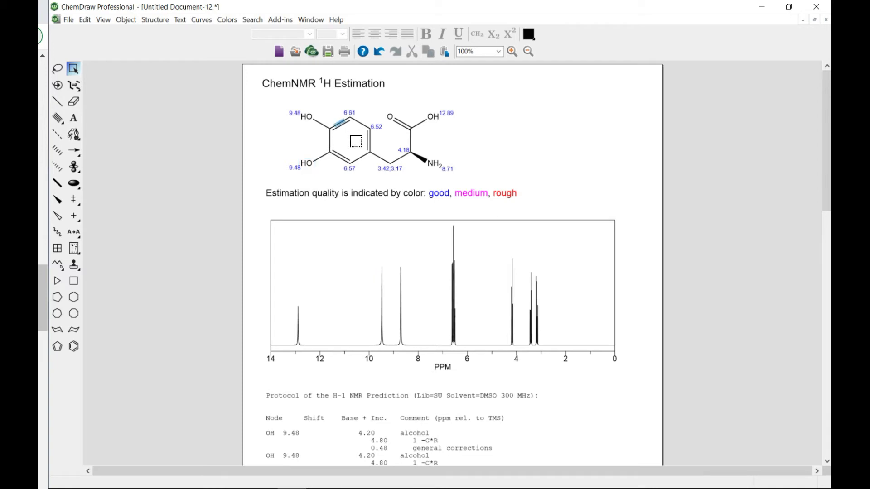
- Inspect the NH2 shift label and the estimation quality colour legend
click(453, 283)
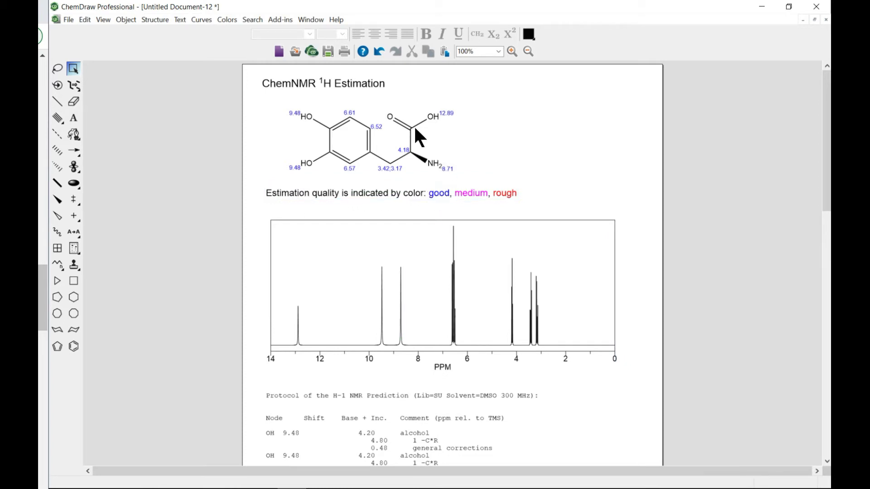
click(434, 164)
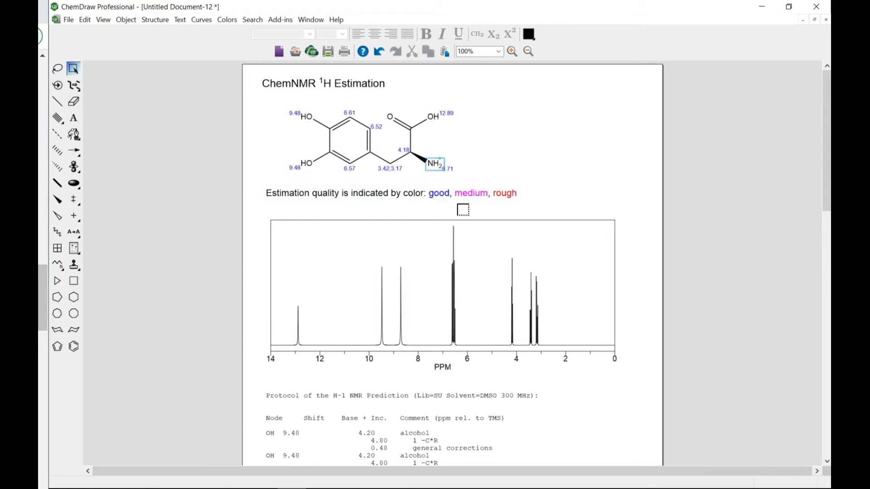
click(389, 192)
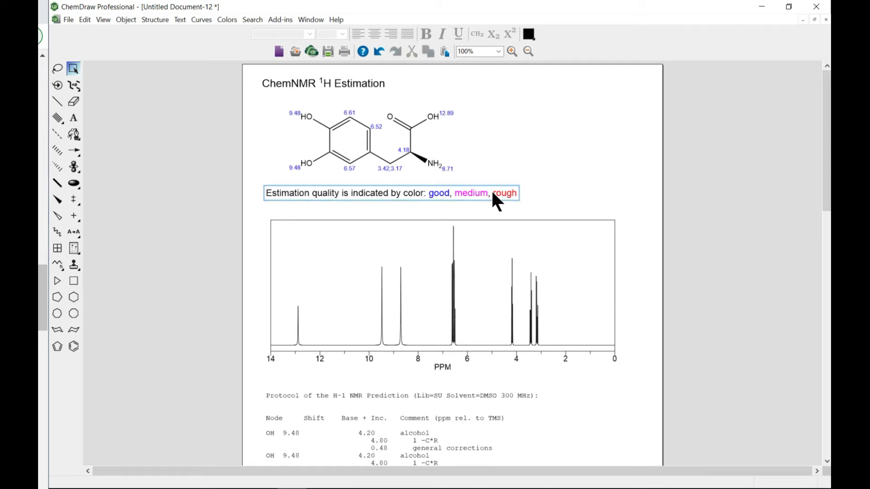
mouse_move(493, 202)
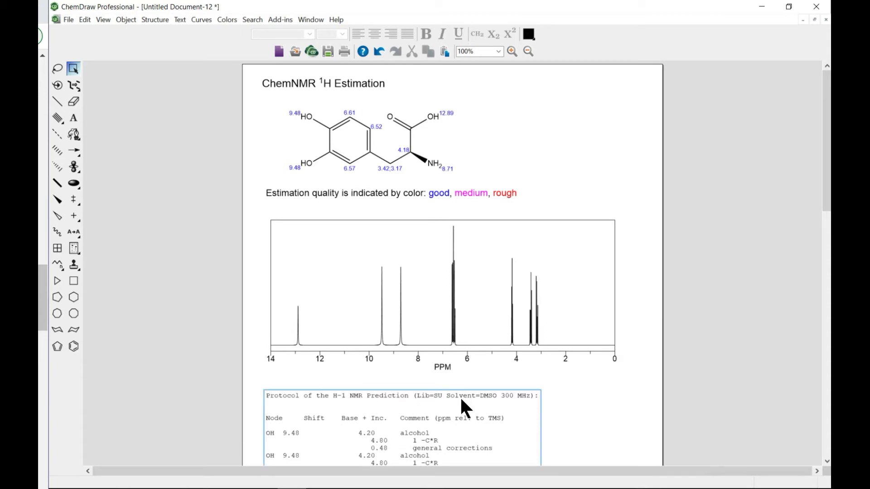
mouse_move(493, 403)
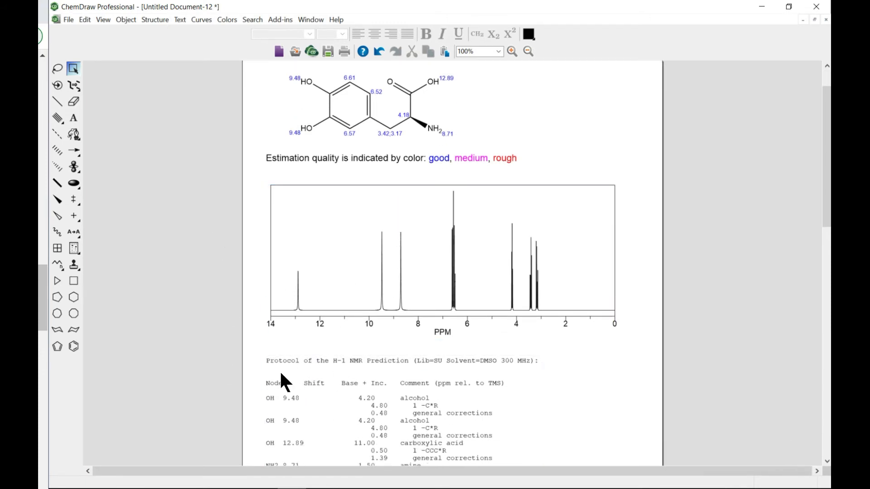
scroll(down, 3)
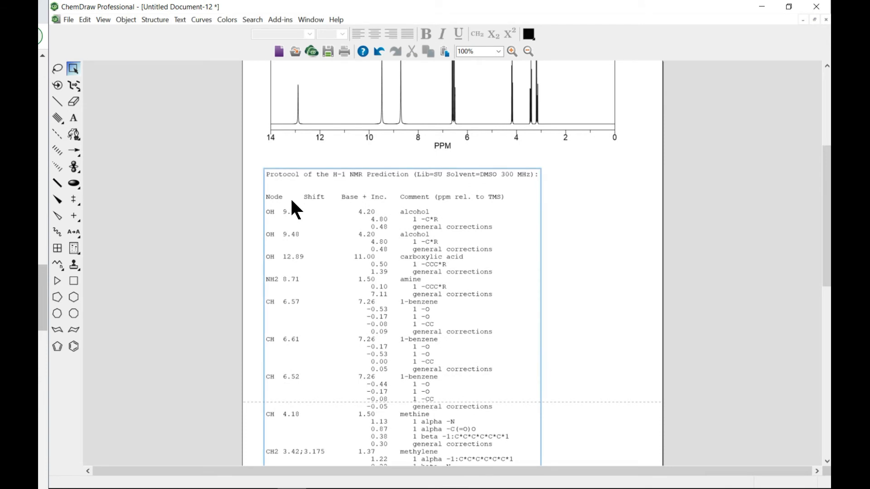
mouse_move(293, 245)
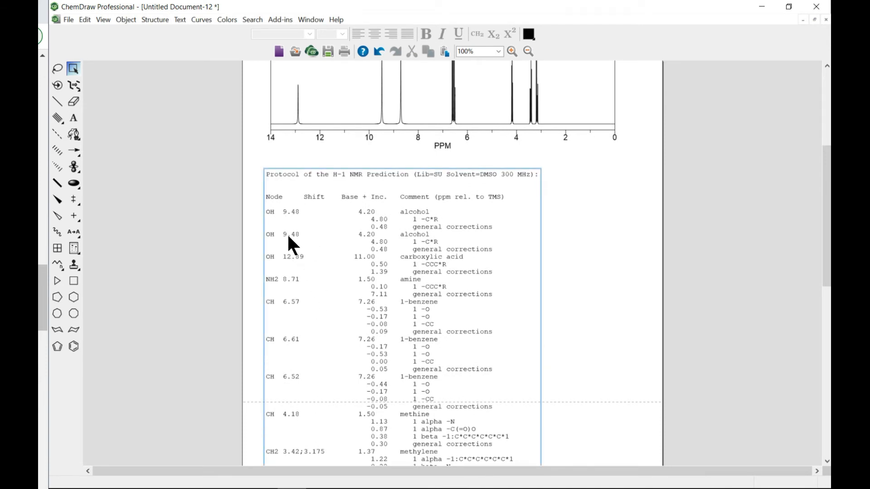
scroll(down, 3)
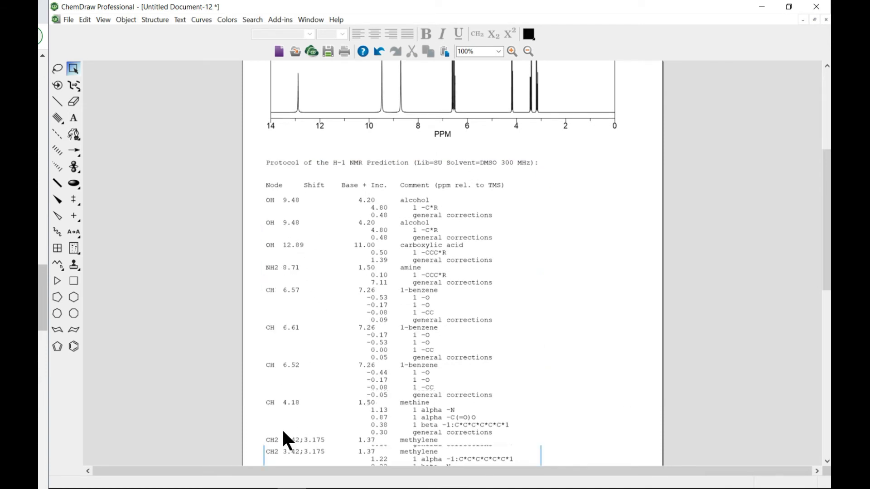
scroll(down, 3)
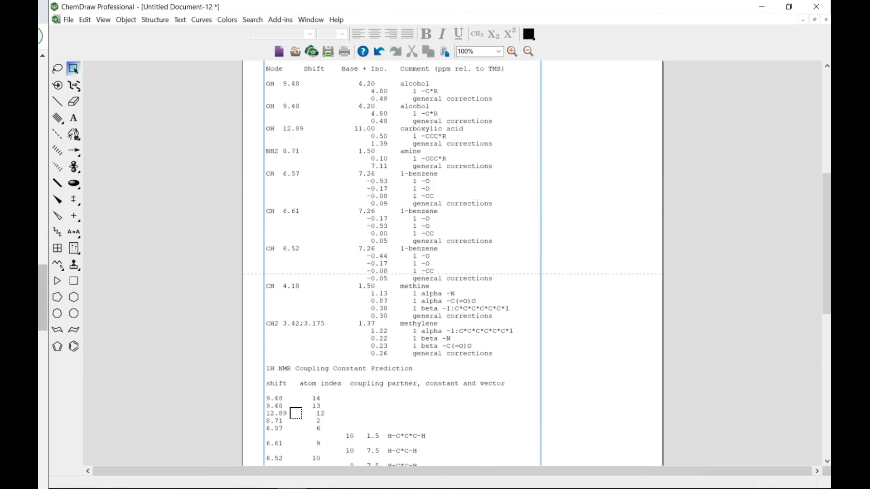
scroll(up, 3)
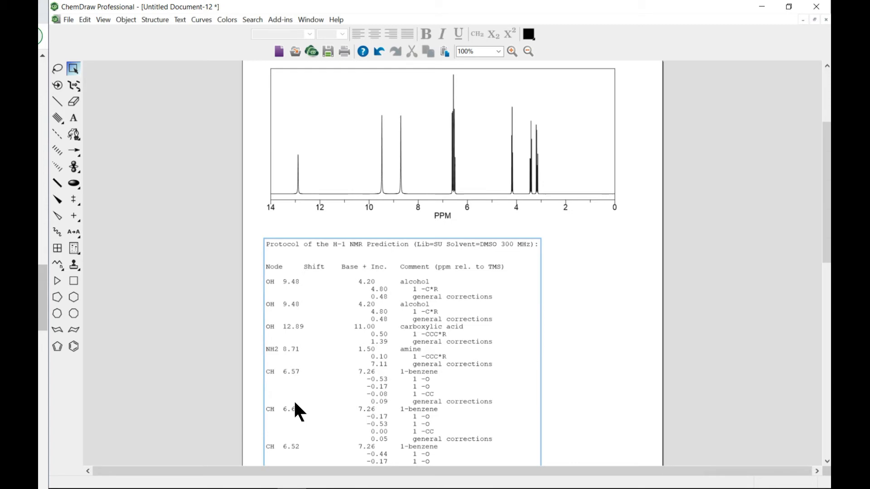
scroll(up, 3)
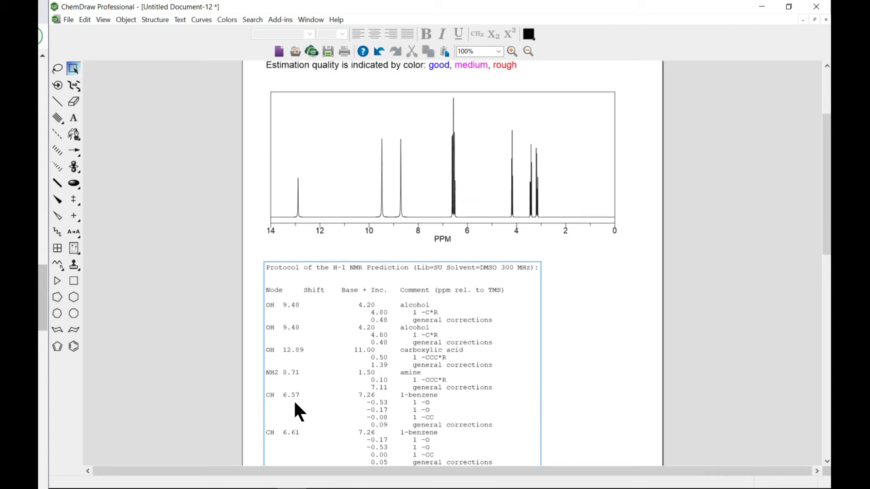
scroll(up, 3)
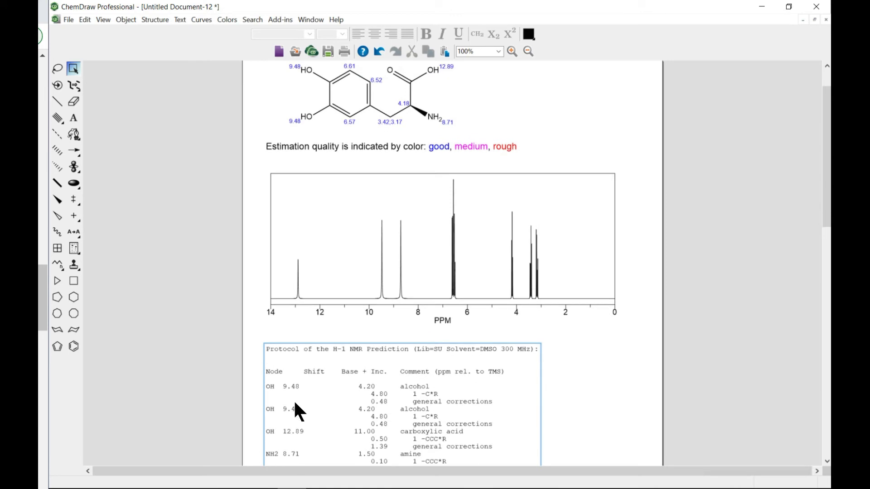
scroll(up, 3)
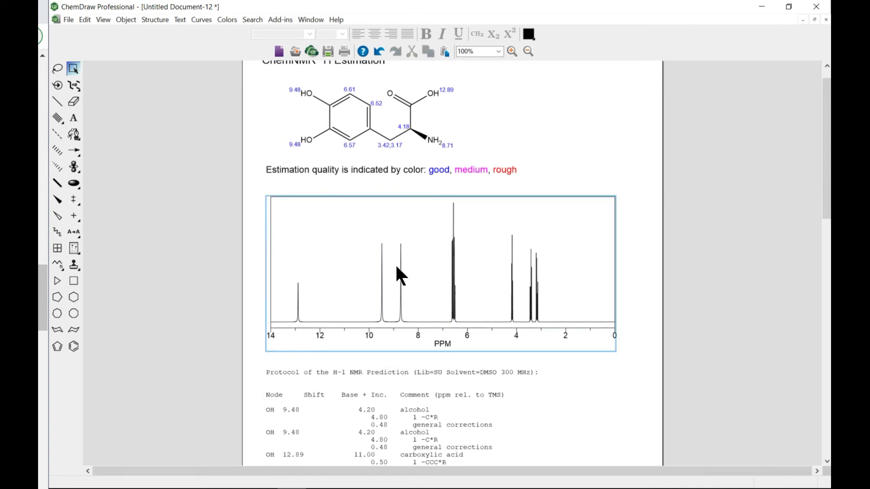
- Select the predicted spectrum and scroll back up the 1H estimation page
click(380, 277)
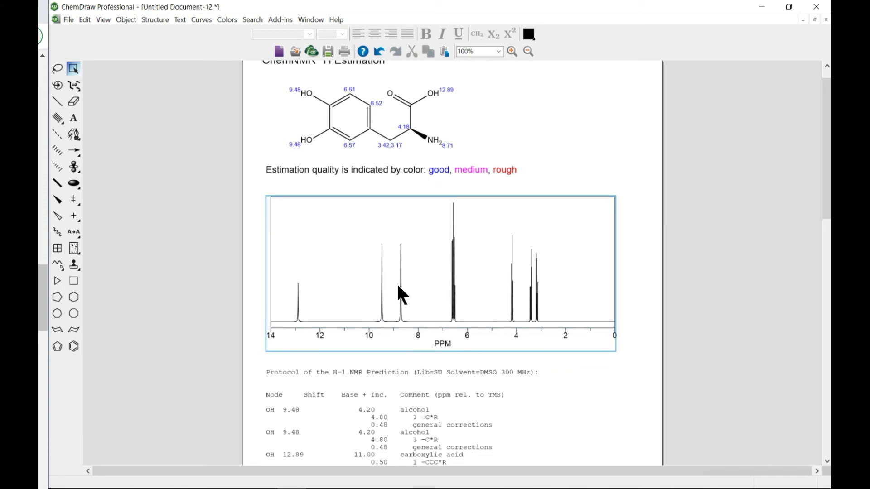
mouse_move(399, 310)
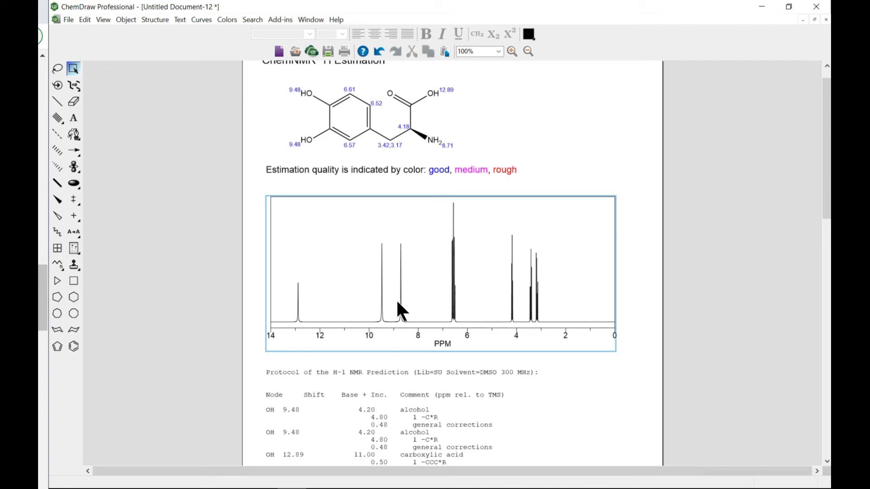
mouse_move(395, 293)
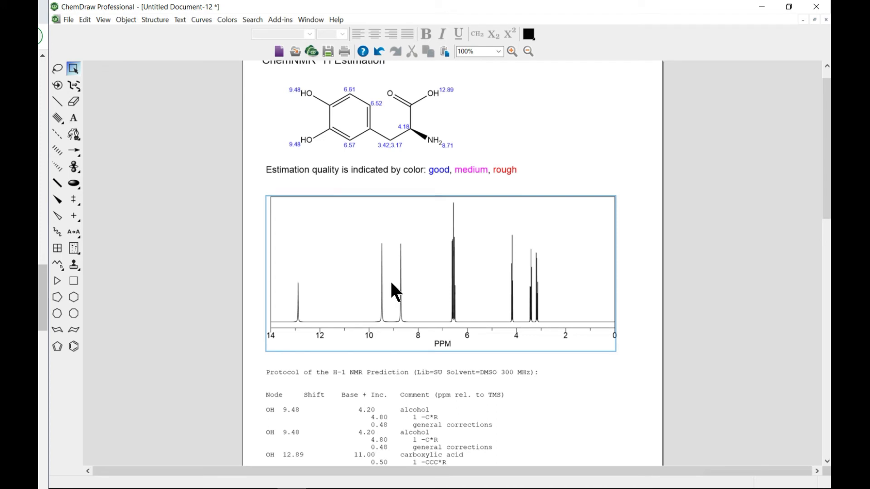
mouse_move(541, 338)
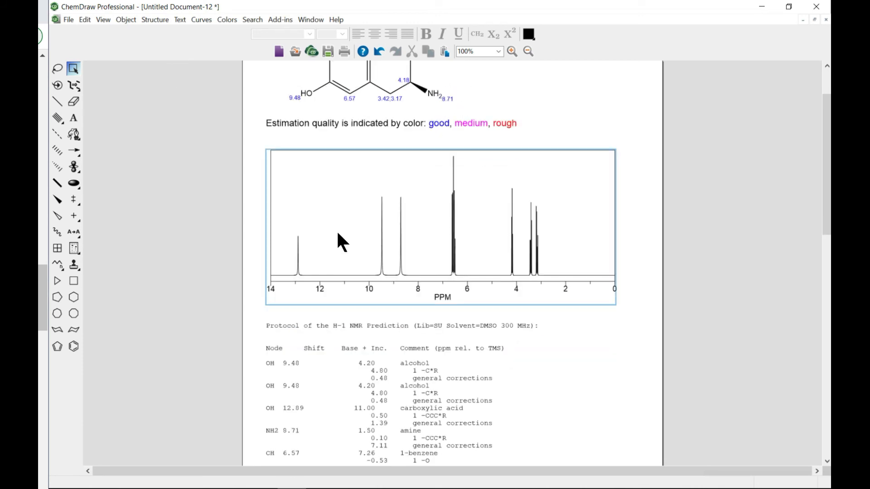
scroll(up, 3)
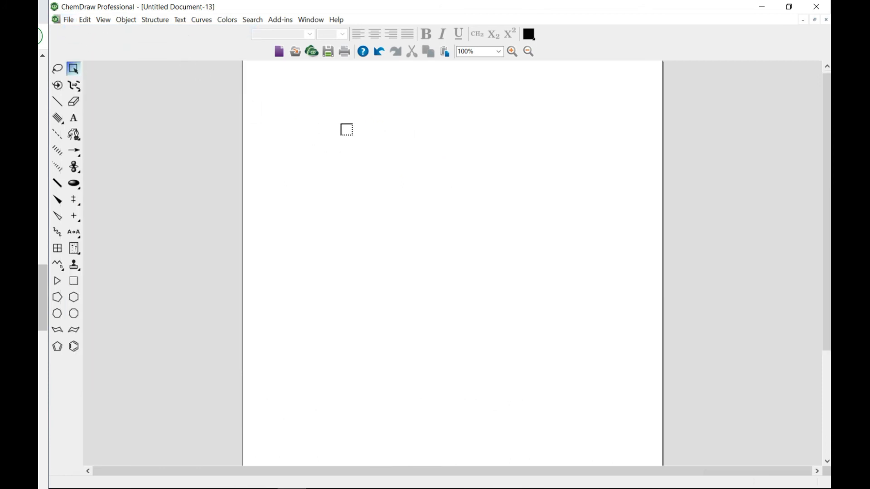
- Paste L-DOPA onto the page and run Predict 13C-NMR Shifts on it
right_click(346, 129)
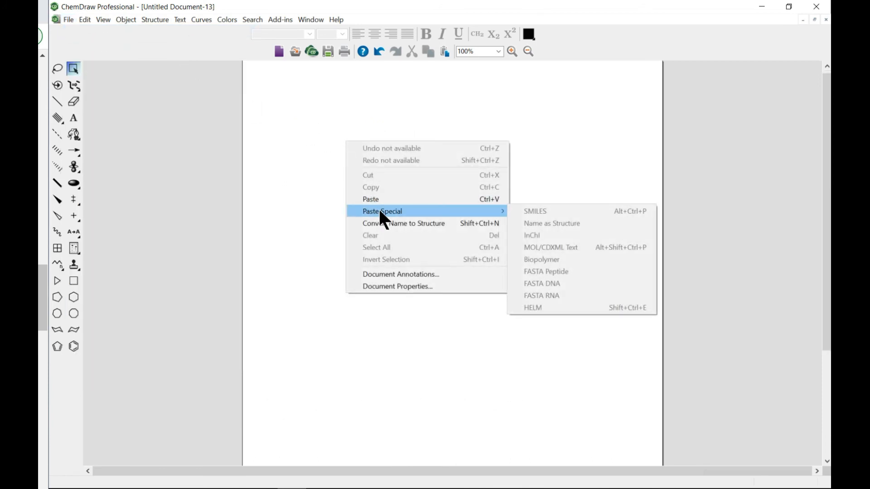
click(155, 19)
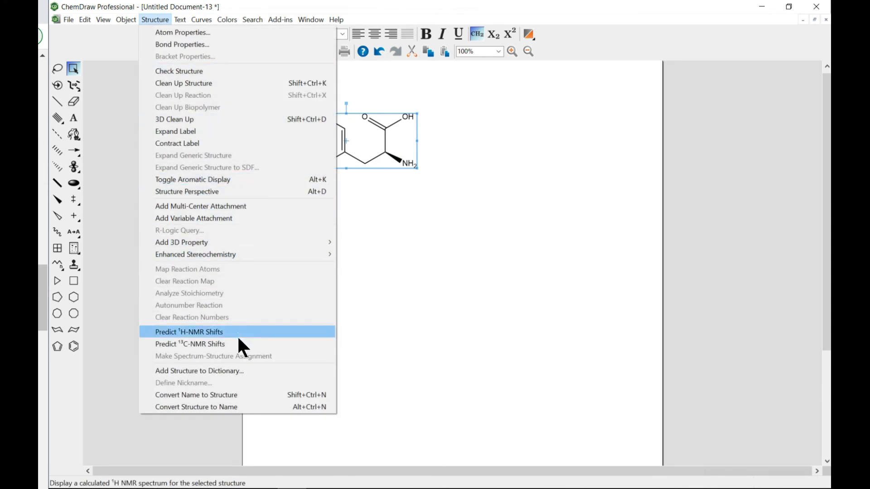
click(190, 344)
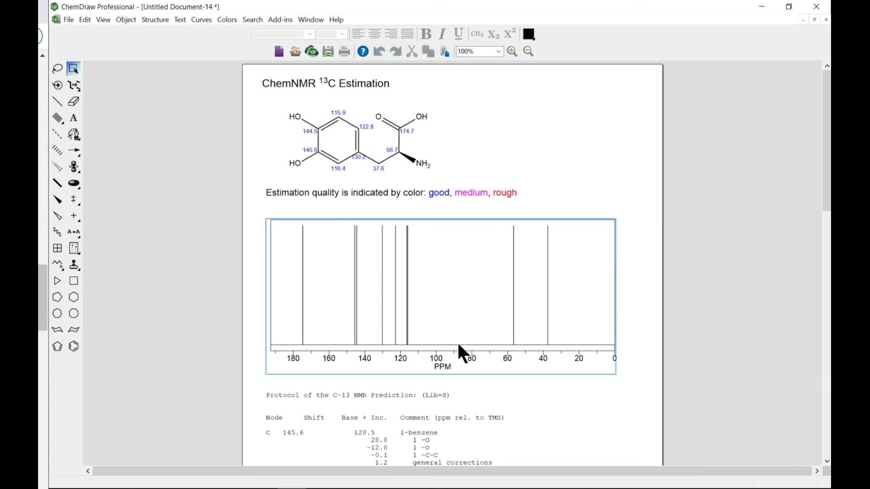
scroll(down, 3)
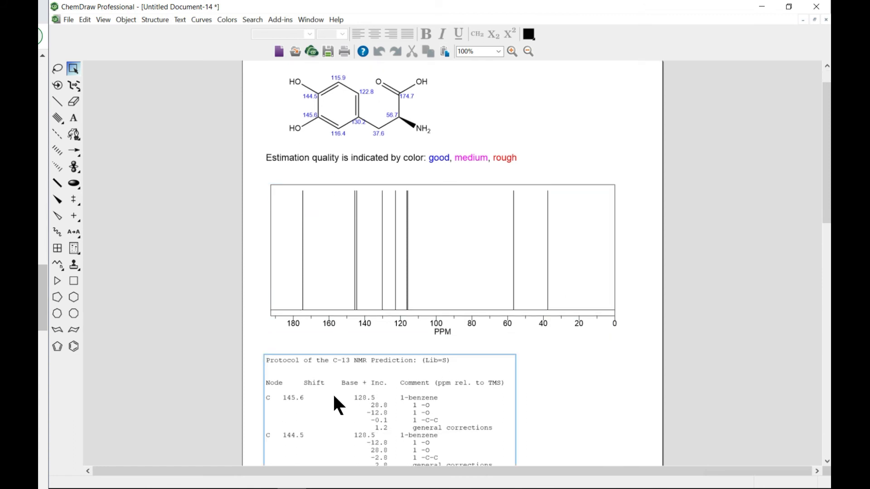
scroll(down, 3)
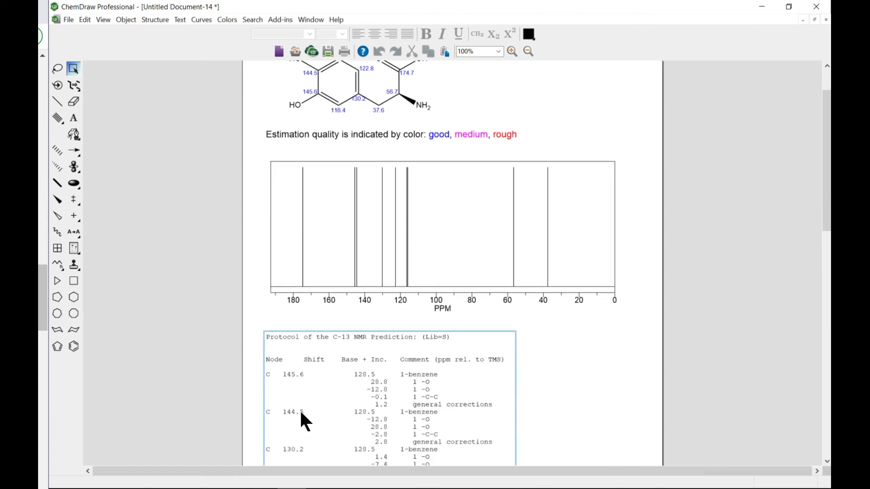
scroll(down, 3)
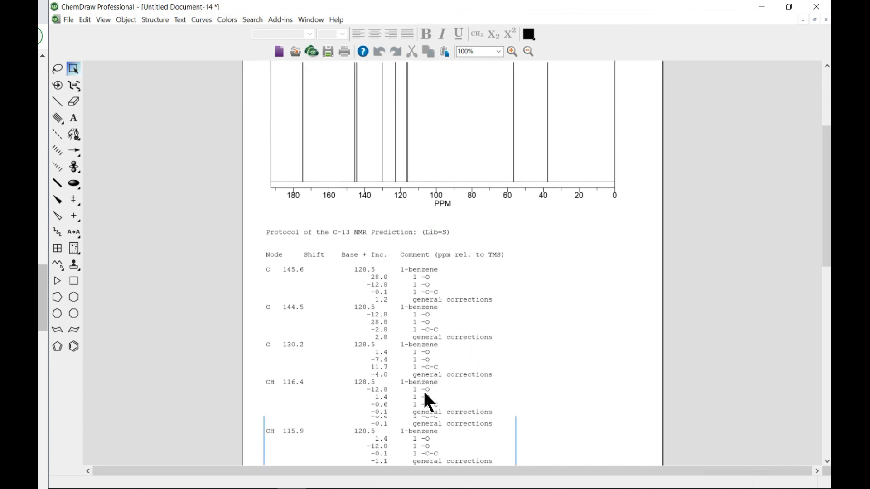
scroll(down, 3)
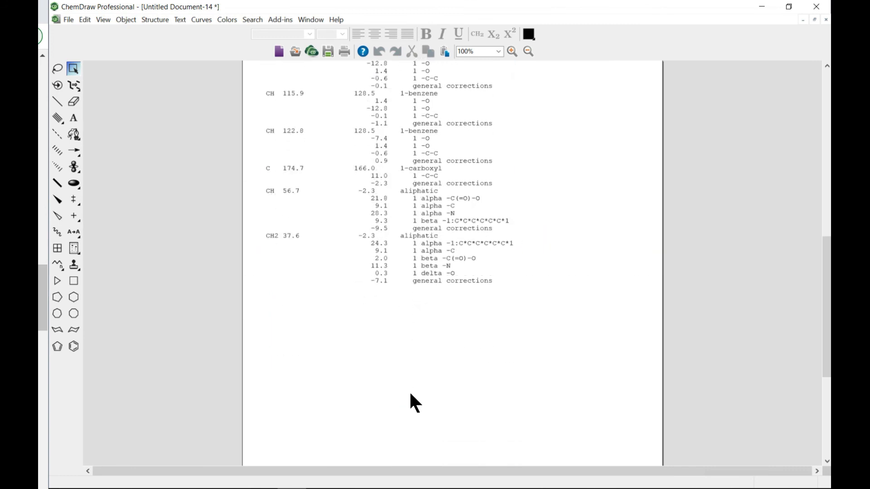
scroll(up, 3)
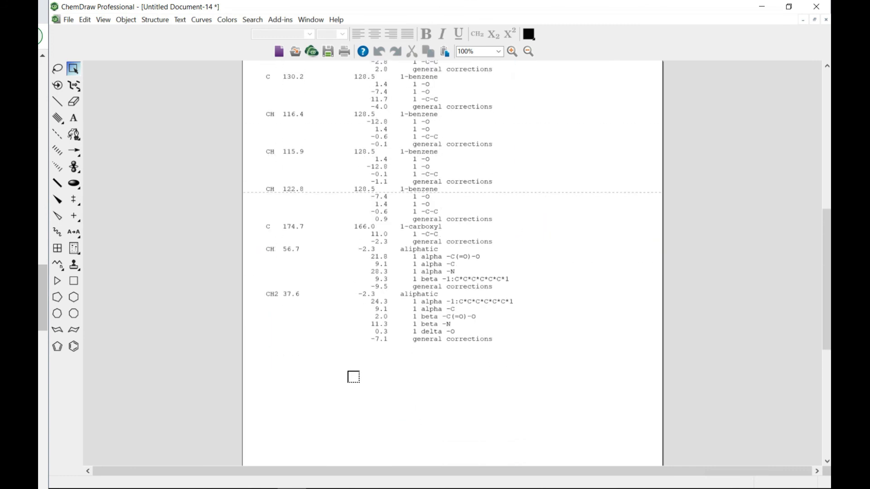
click(68, 19)
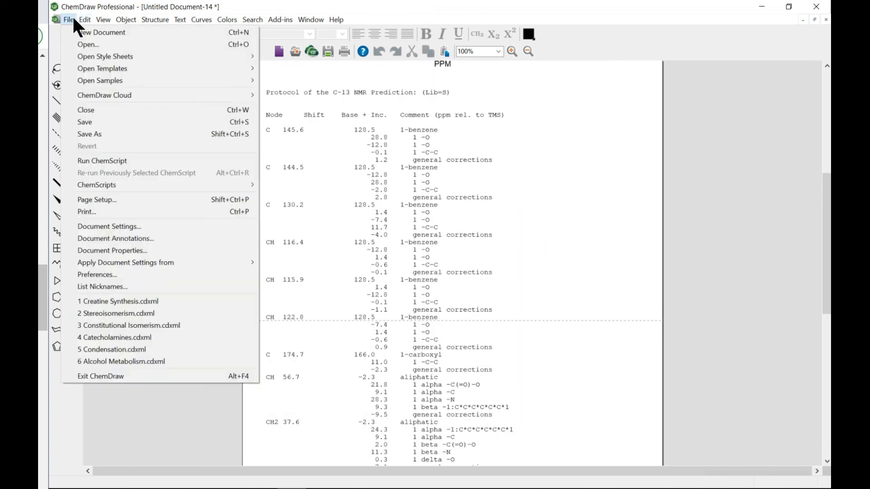
mouse_move(103, 32)
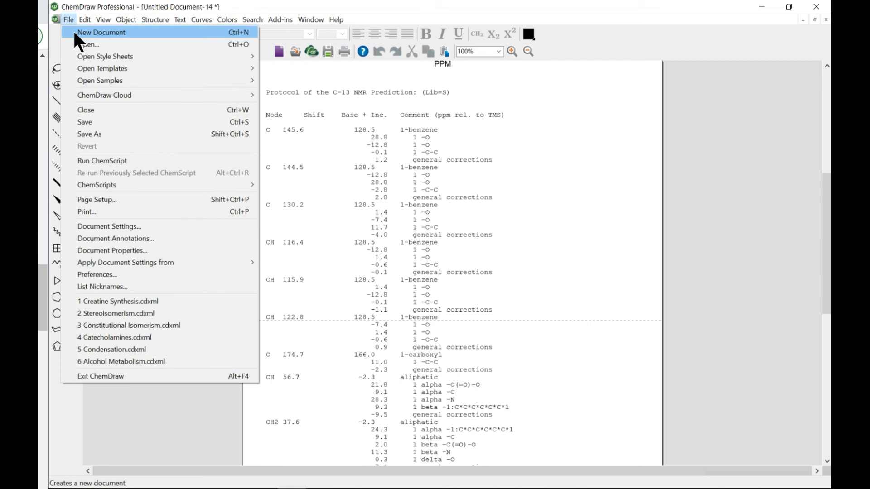
- Place a benzene ring in a new document and predict its 13C shifts (128.5 ppm)
click(101, 32)
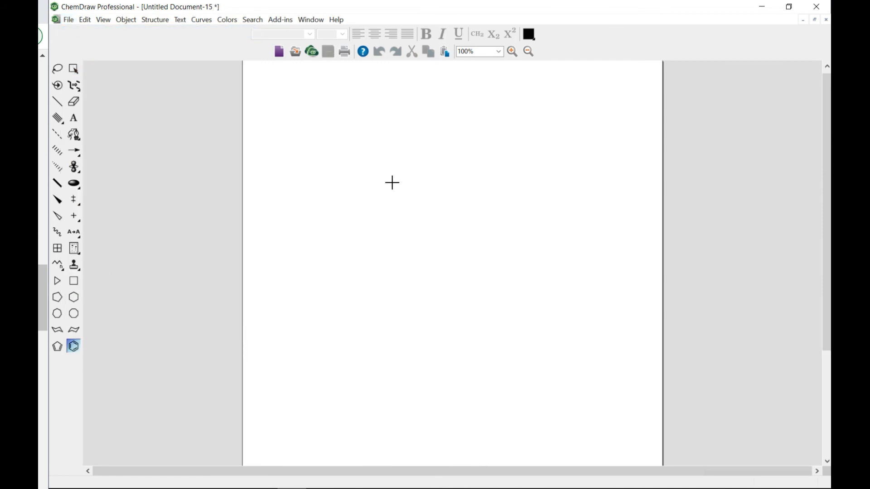
click(394, 182)
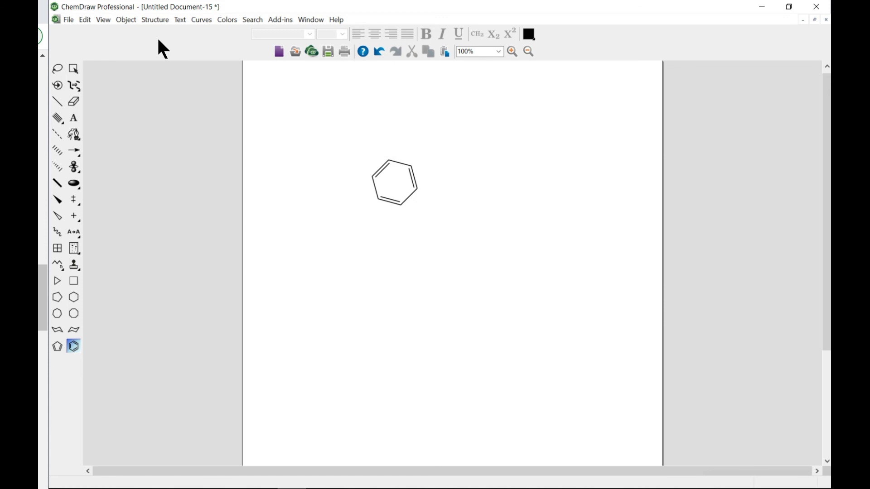
click(155, 19)
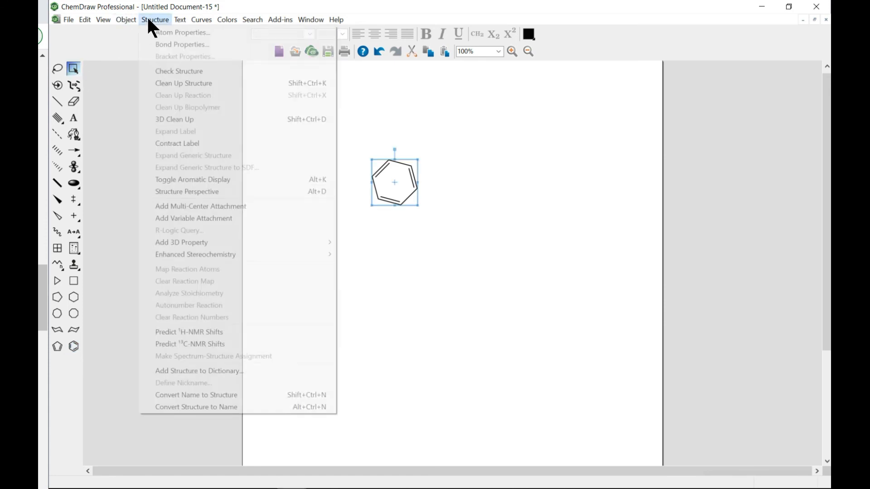
click(189, 344)
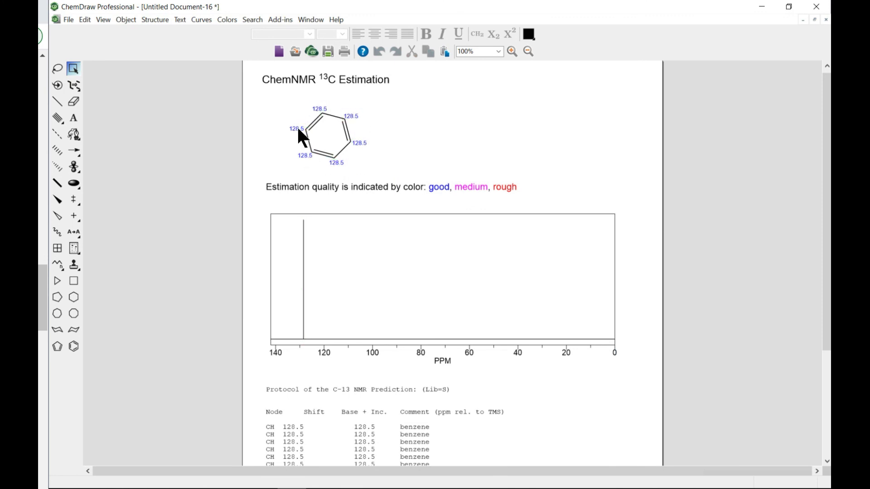
scroll(down, 3)
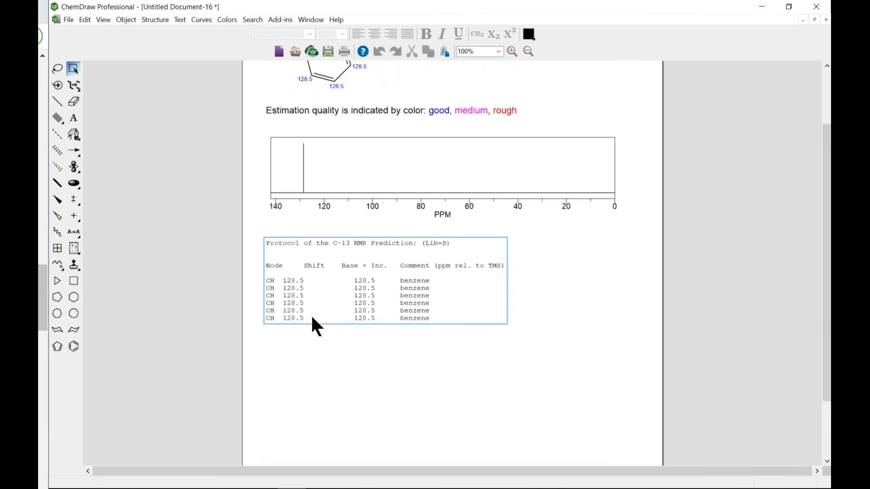
scroll(up, 3)
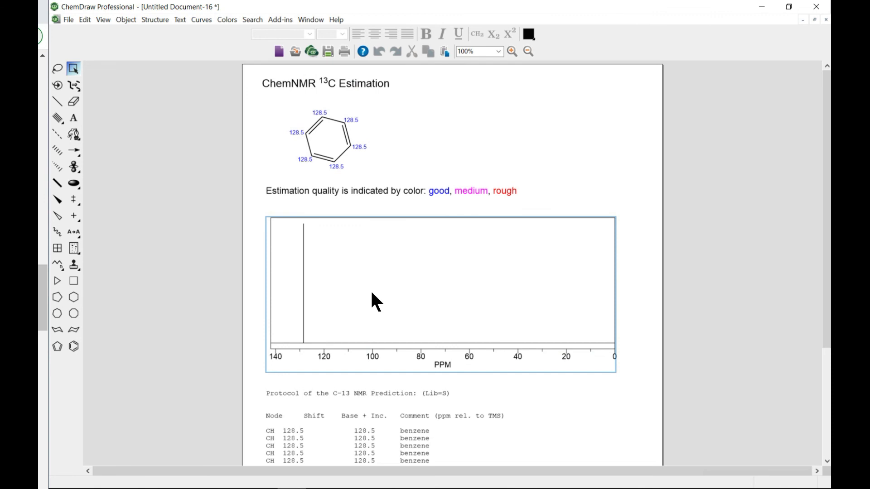
mouse_move(578, 261)
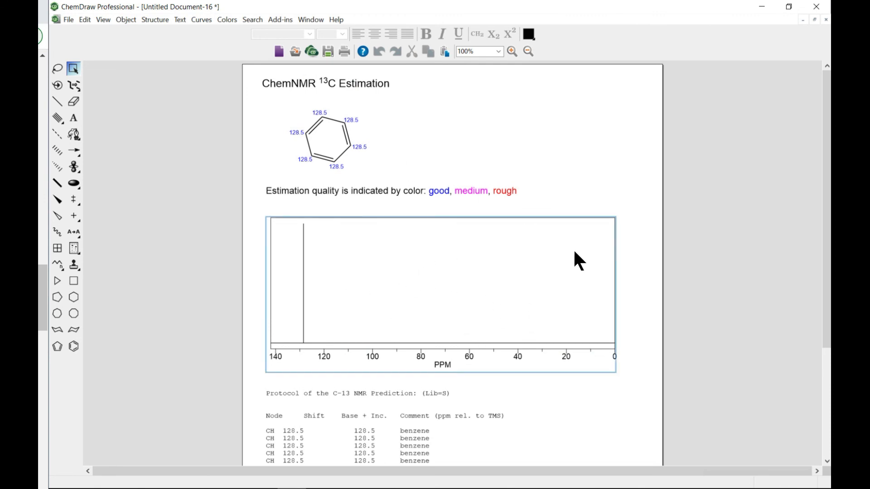